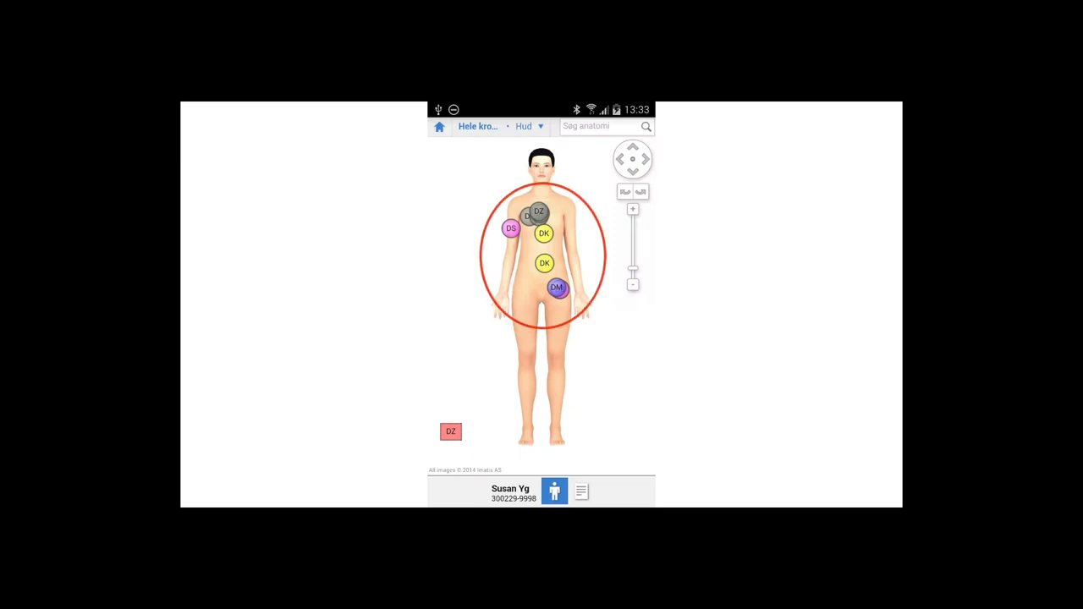
Scroll through the patient's episode notes, then return to the diagnosis body map
click(580, 491)
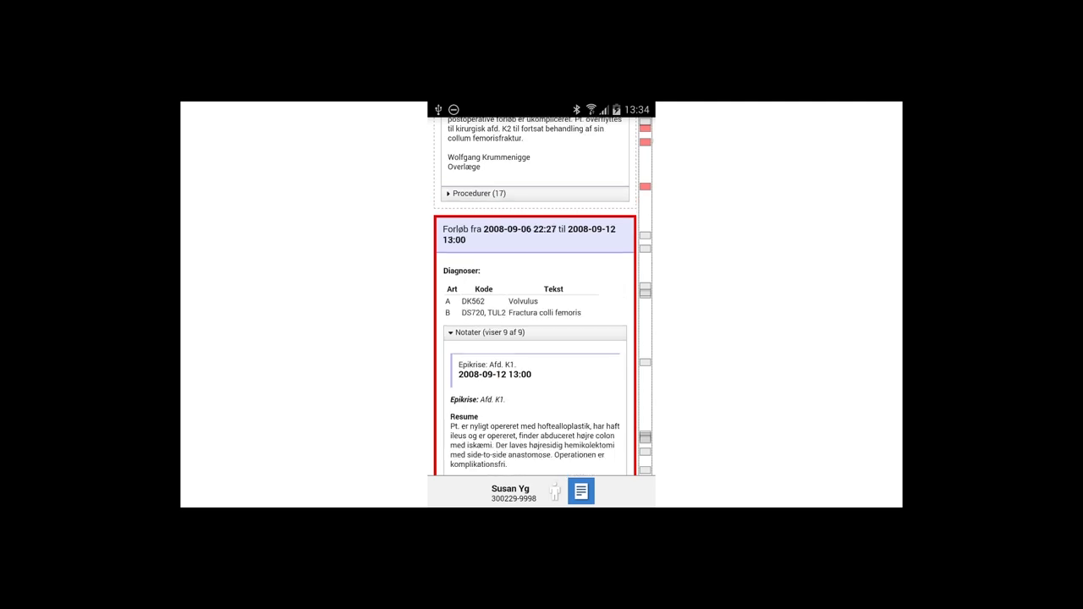
scroll(down, 3)
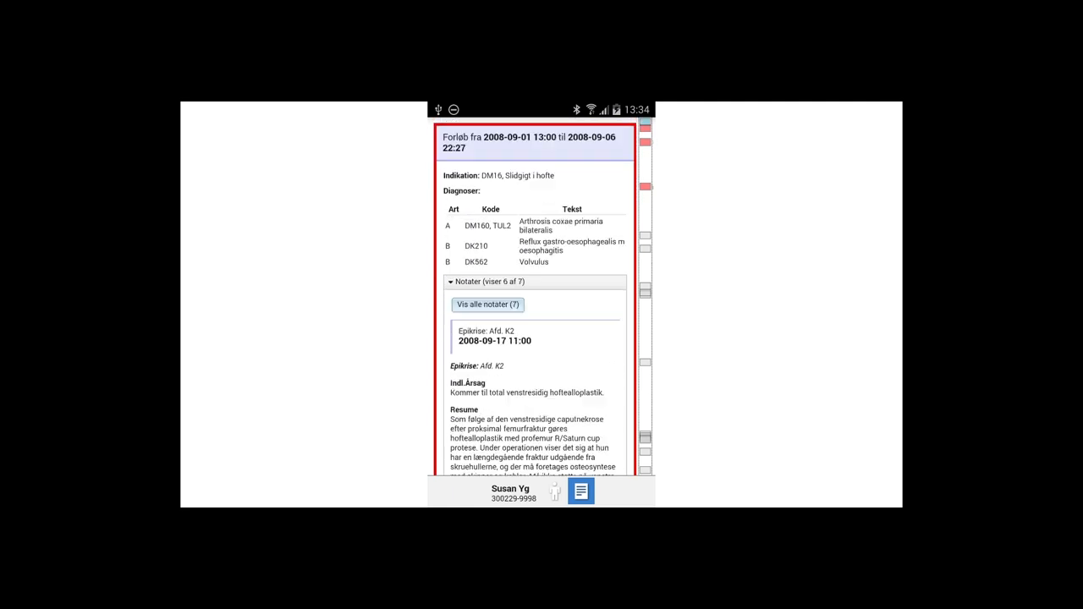
click(554, 490)
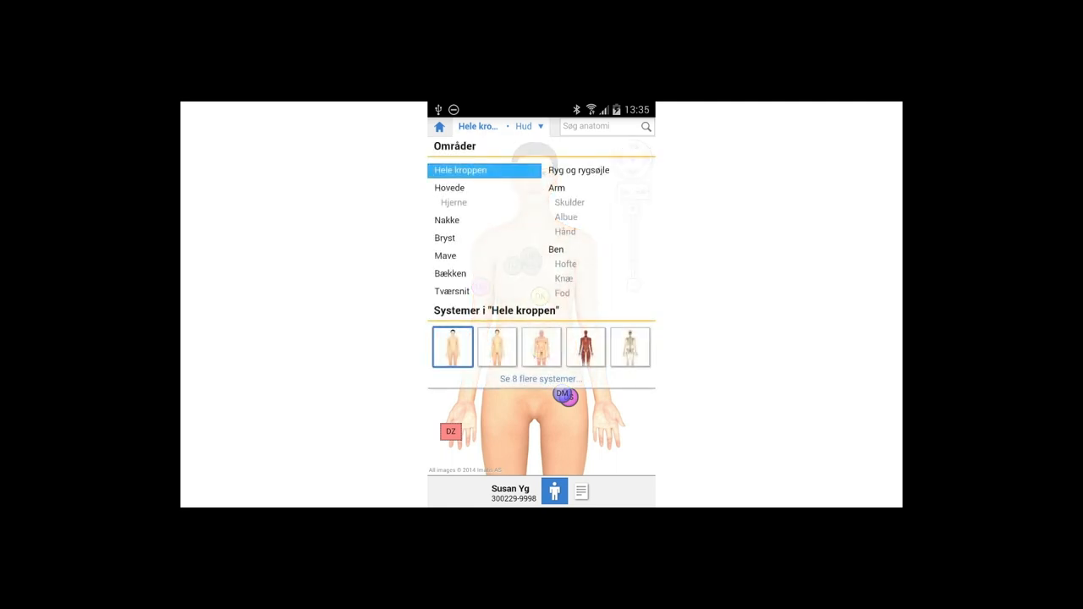
mouse_move(585, 347)
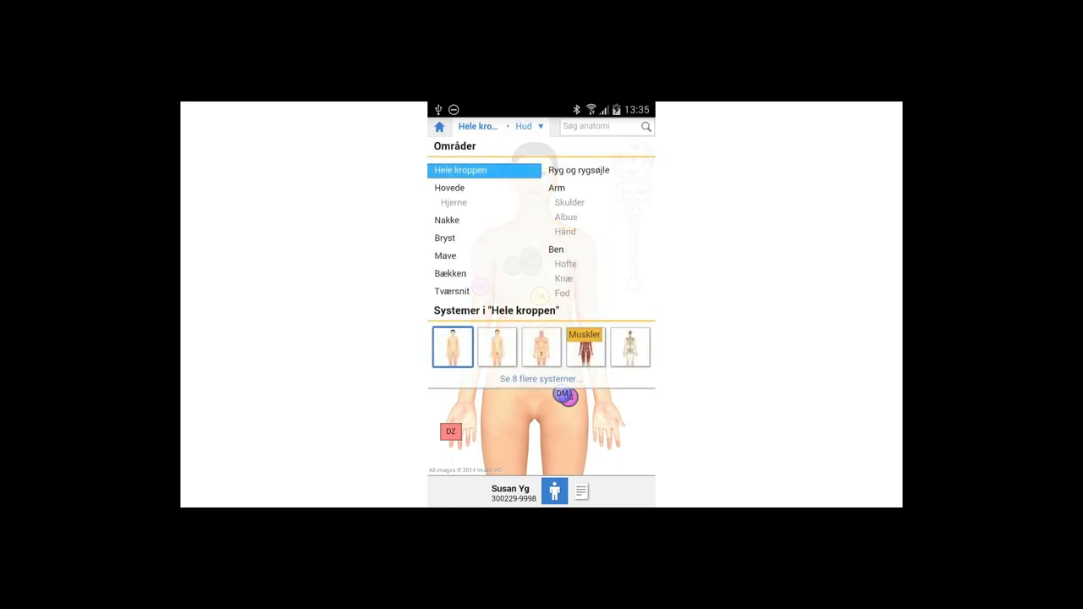
Choose the Muskler system to show the deep hand muscles over the bones
click(584, 346)
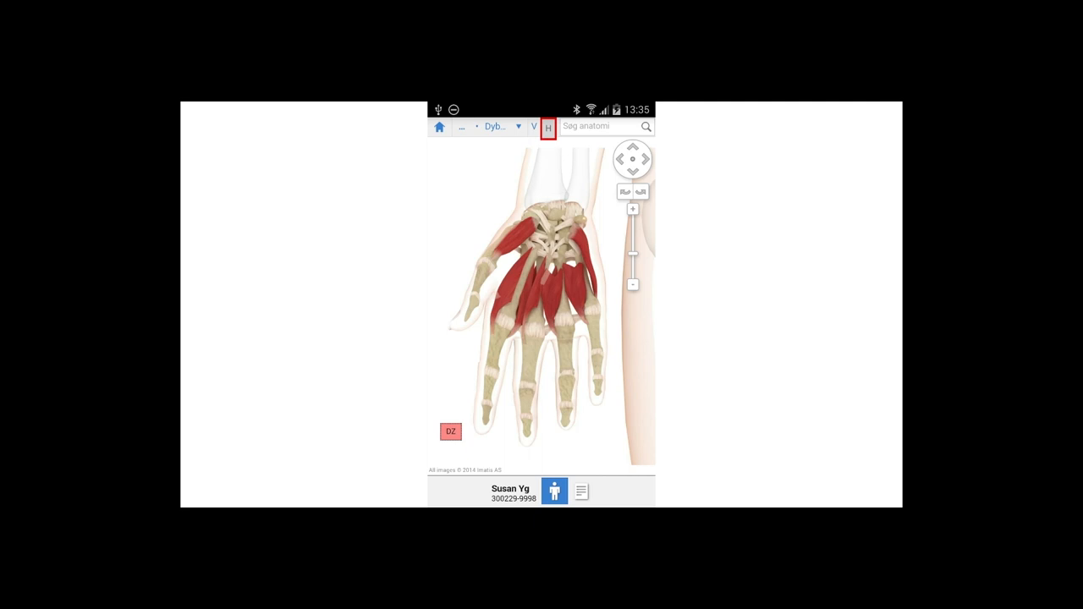
Pick Bryst from the area chooser and display the heart cross-section view
click(533, 287)
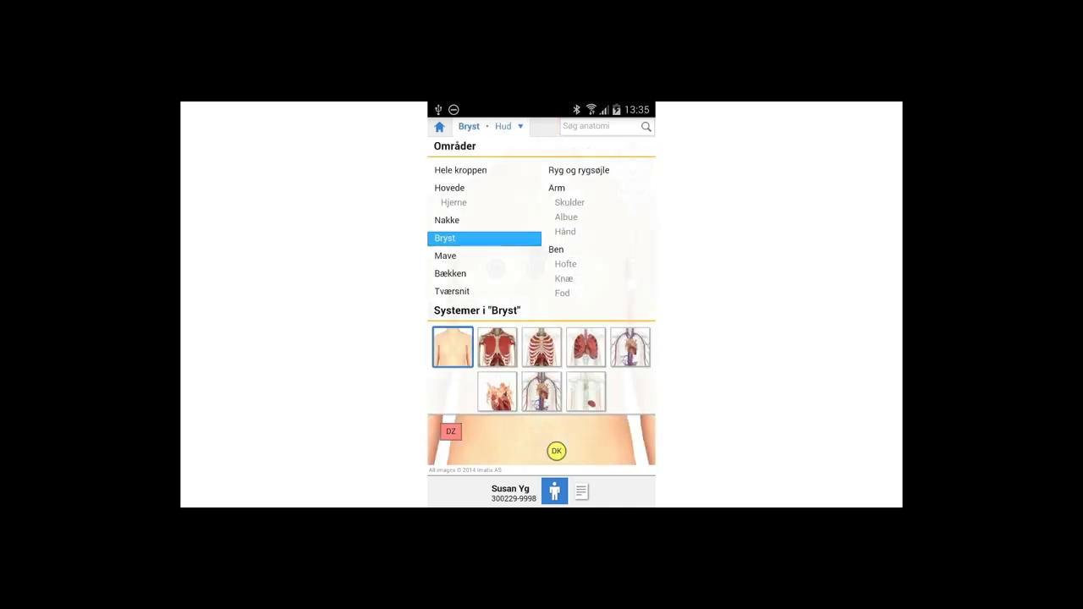
click(496, 392)
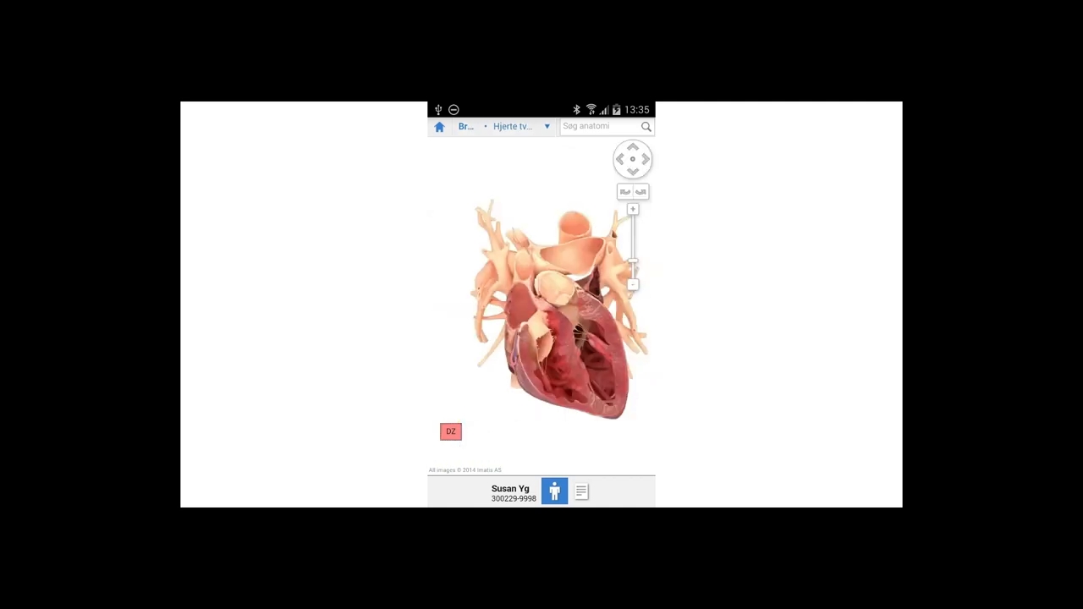